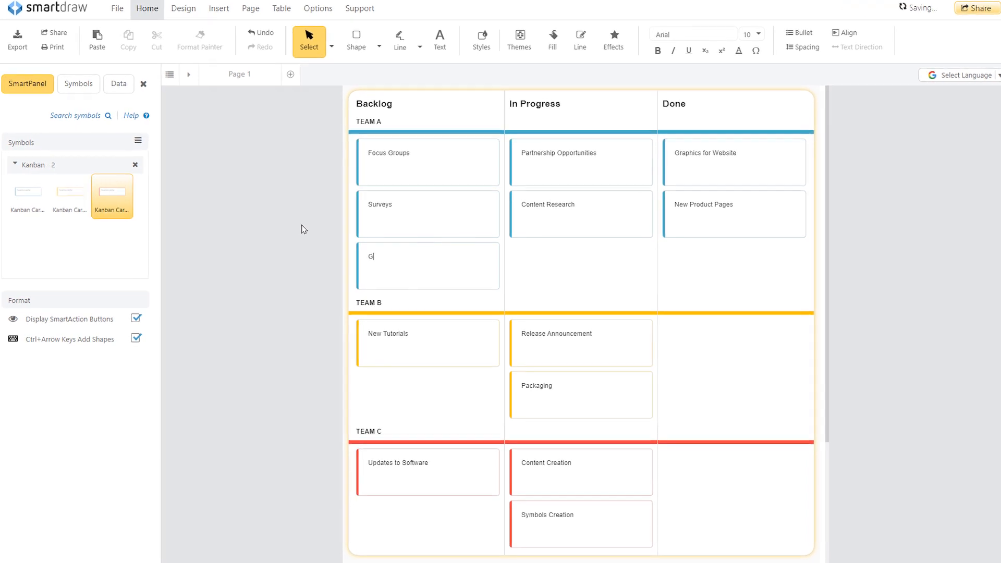
{"action": "type", "text": "raphics for Marketing Materials"}
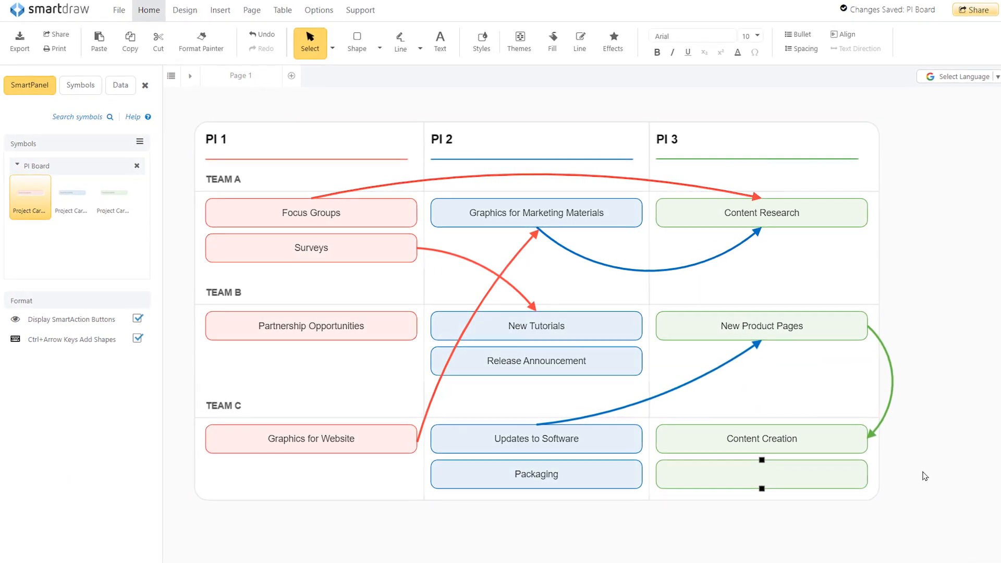
{"action": "type", "text": "Symbols Cre"}
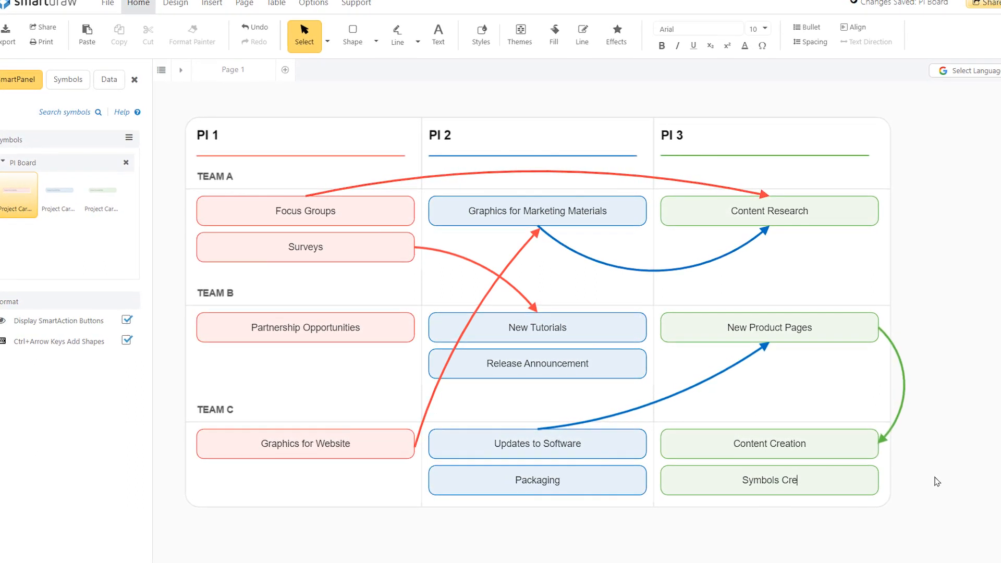
{"action": "type", "text": "ation"}
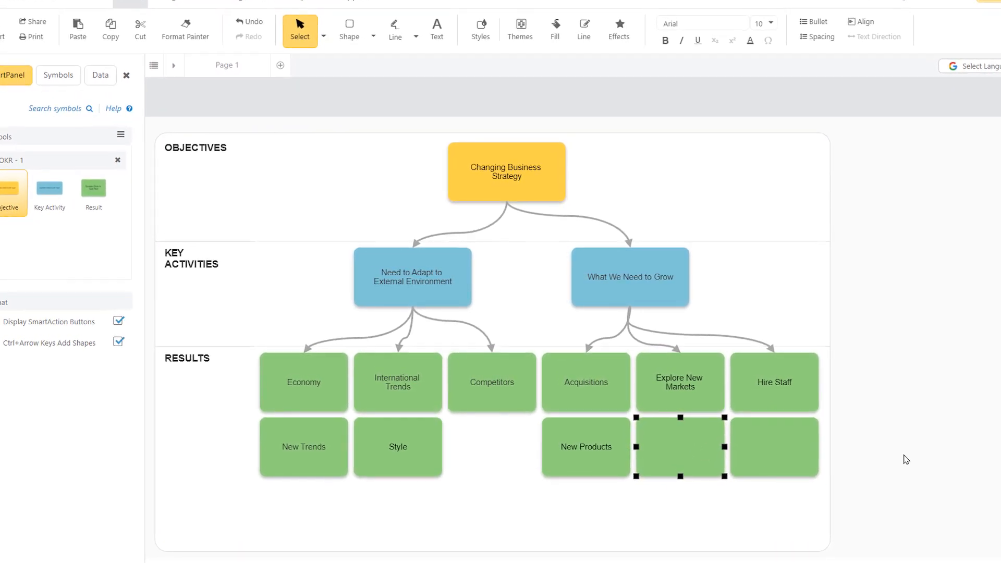
{"action": "type", "text": "Process Man"}
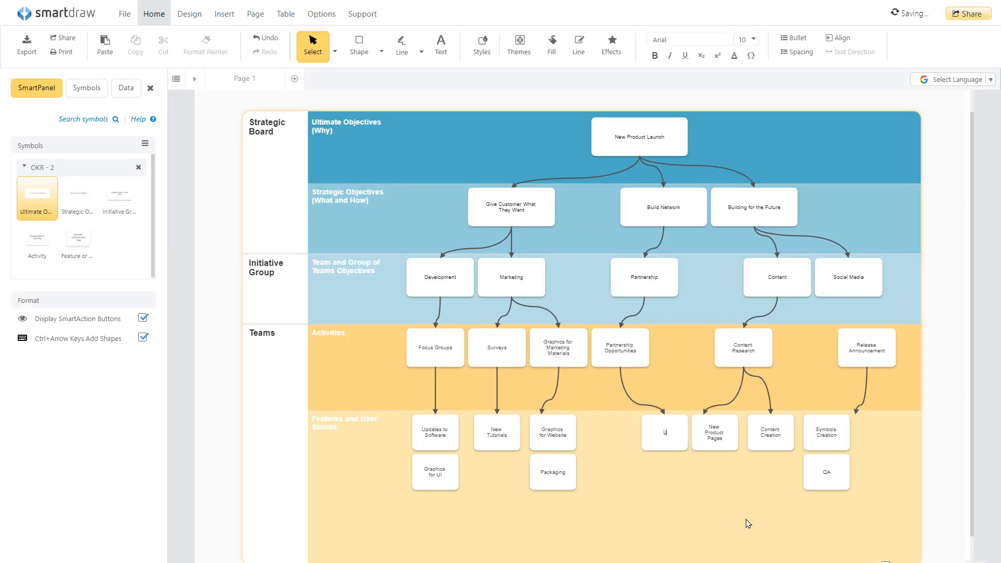
{"action": "type", "text": "Like"}
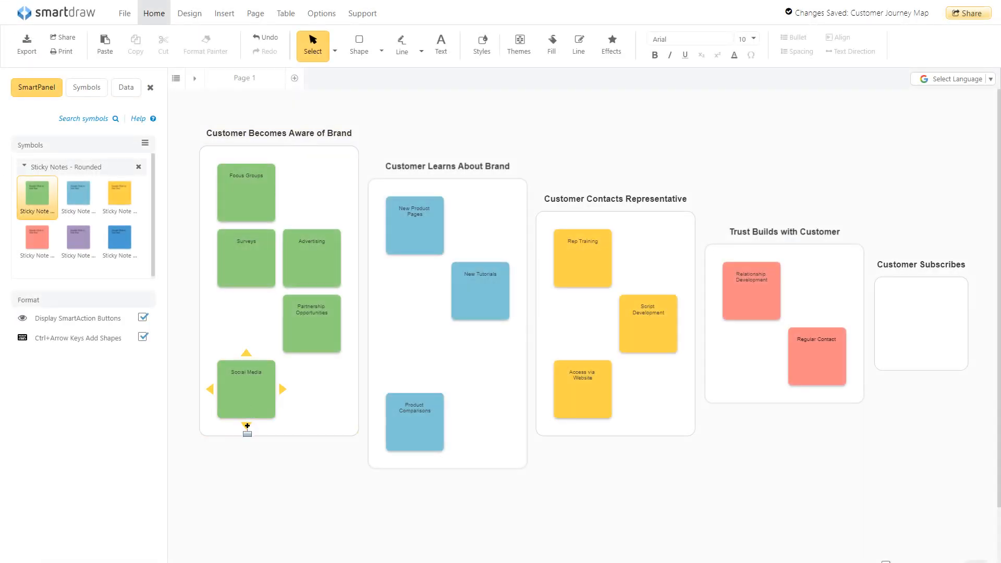
{"action": "type", "text": "Website"}
{"action": "type", "text": "Videos"}
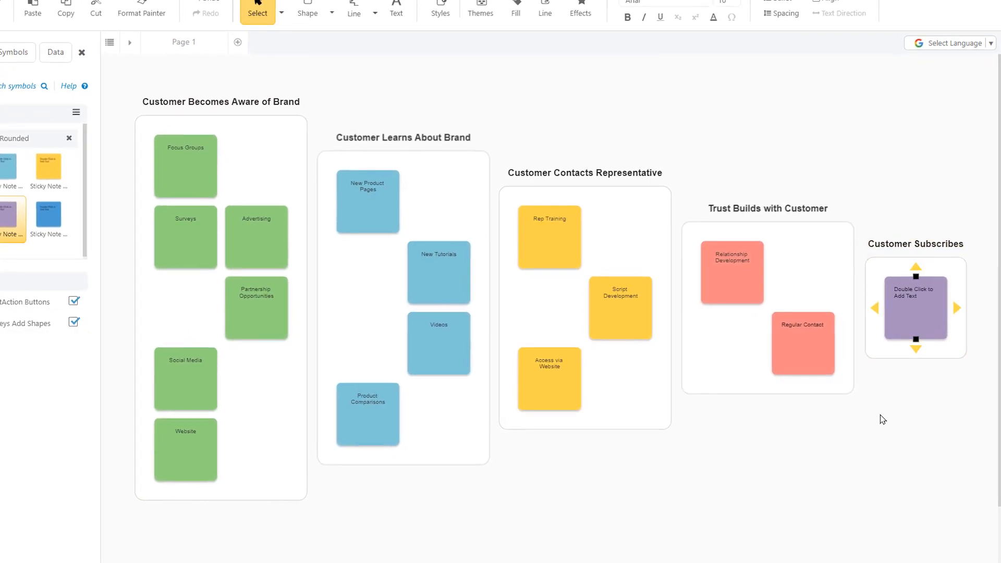
{"action": "type", "text": "Make it"}
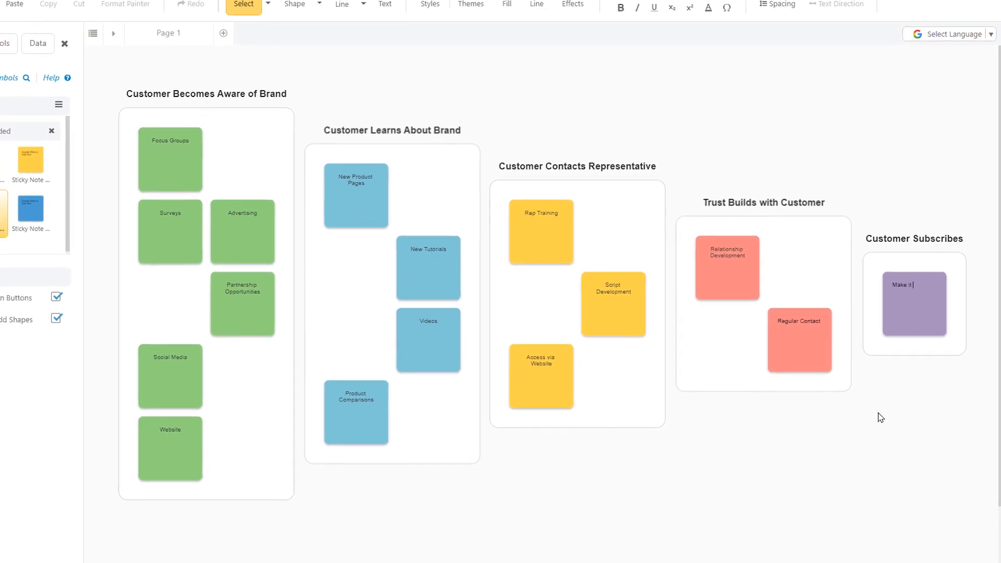